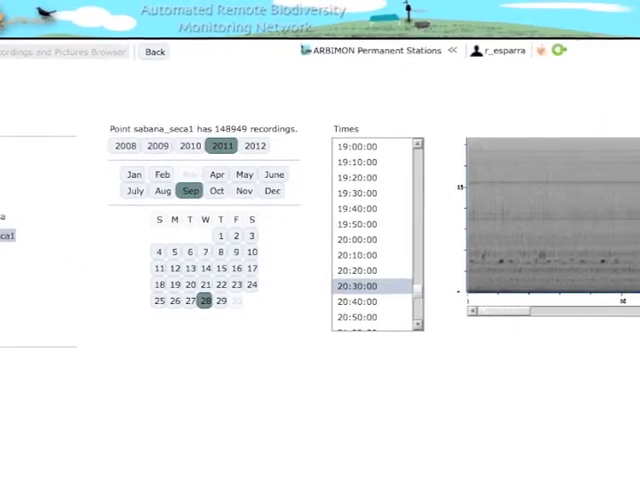
- Open the sabana_seca1 recording of 28 Sep 2011 at 20:30:00 from its spectrogram preview
{"action": "left_click", "coordinate": [364, 286]}
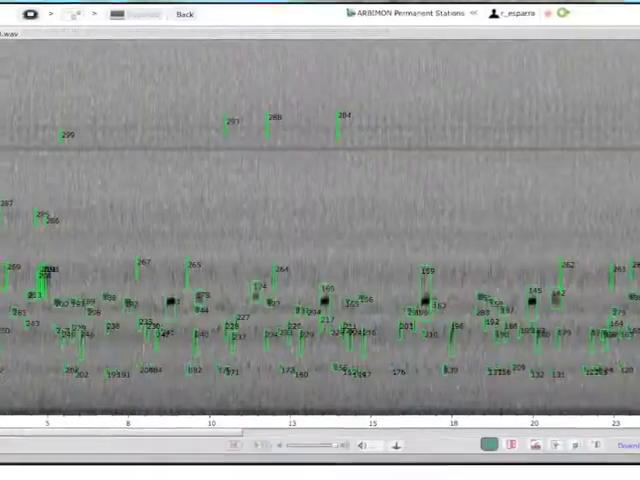